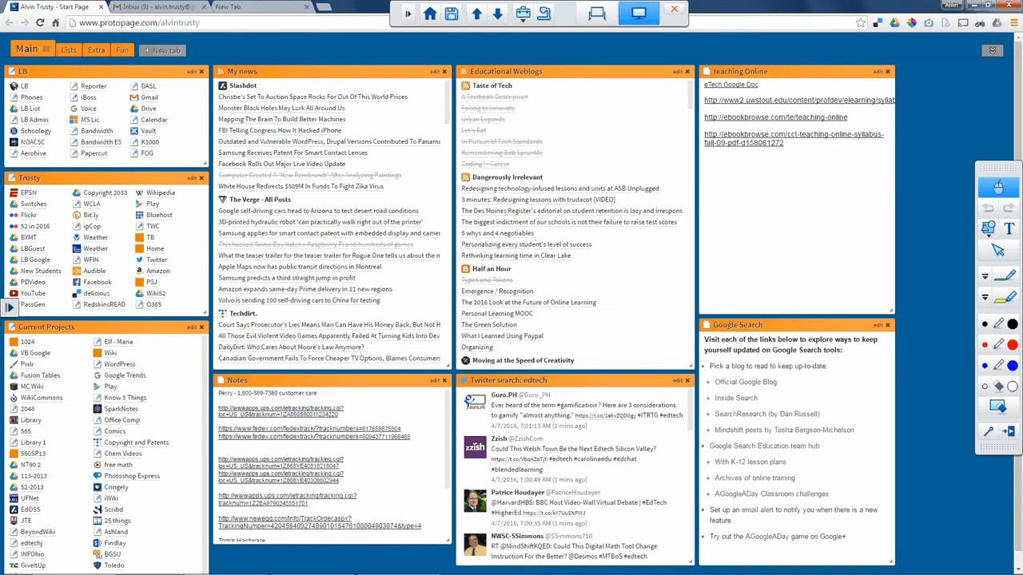
# Outline the Dangerously Irrelevant feed with a magenta rectangle from the rectangle tool
pyautogui.click(638, 14)
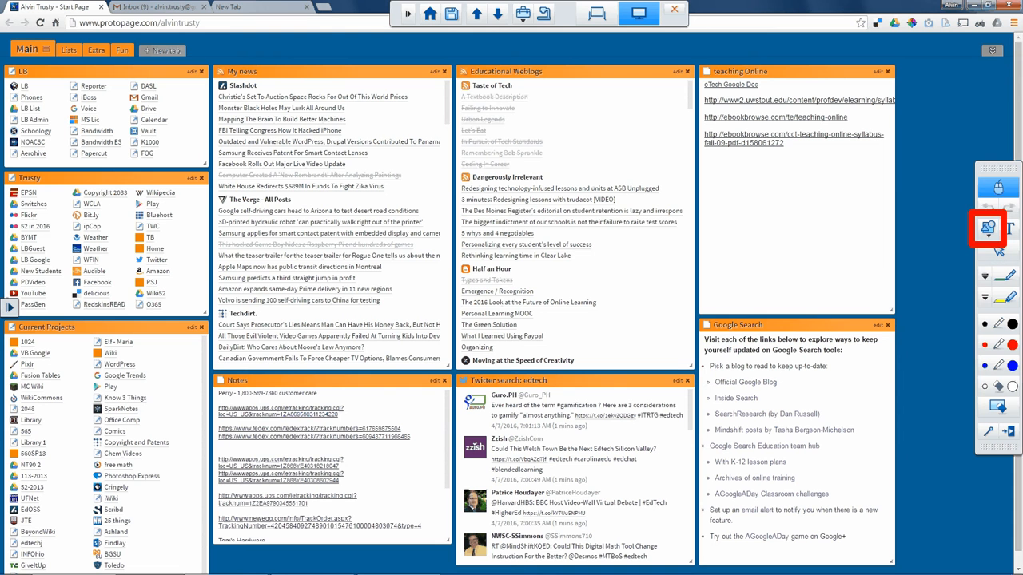
pyautogui.click(987, 230)
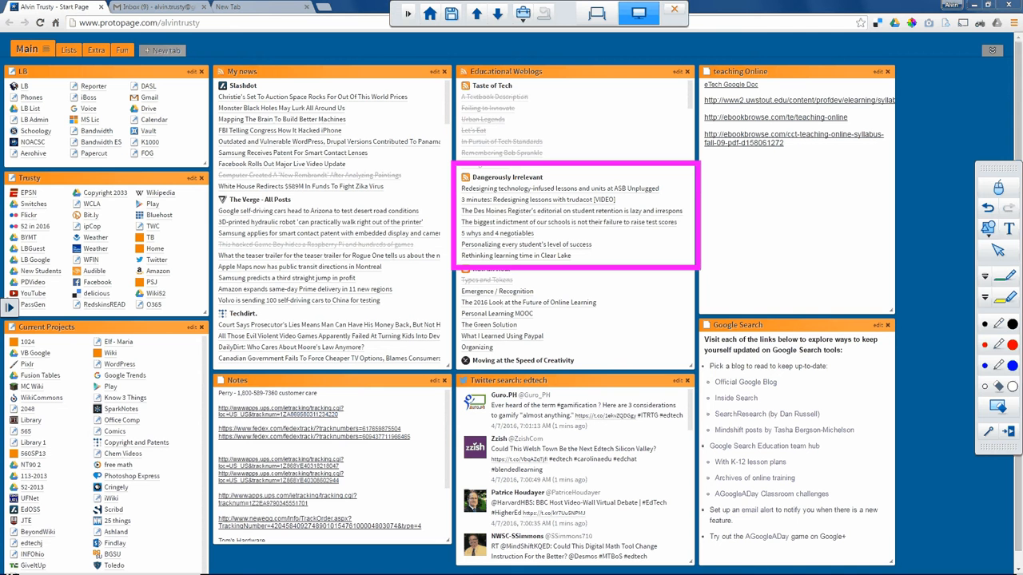
pyautogui.click(1008, 230)
pyautogui.write('CASTLE Program')
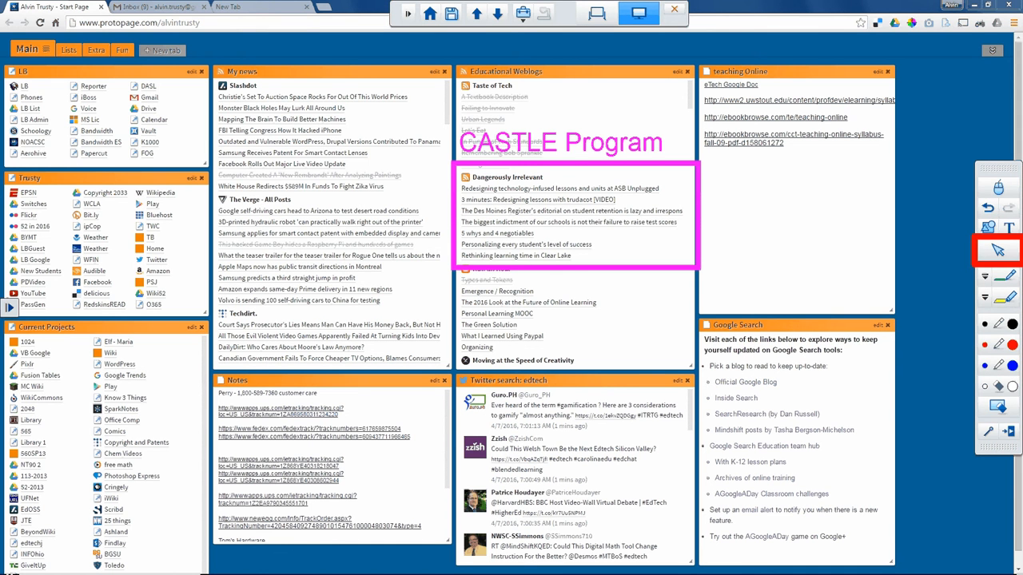
# Place the 'CASTLE Program' label above the magenta box and return to the Select arrow
pyautogui.click(575, 143)
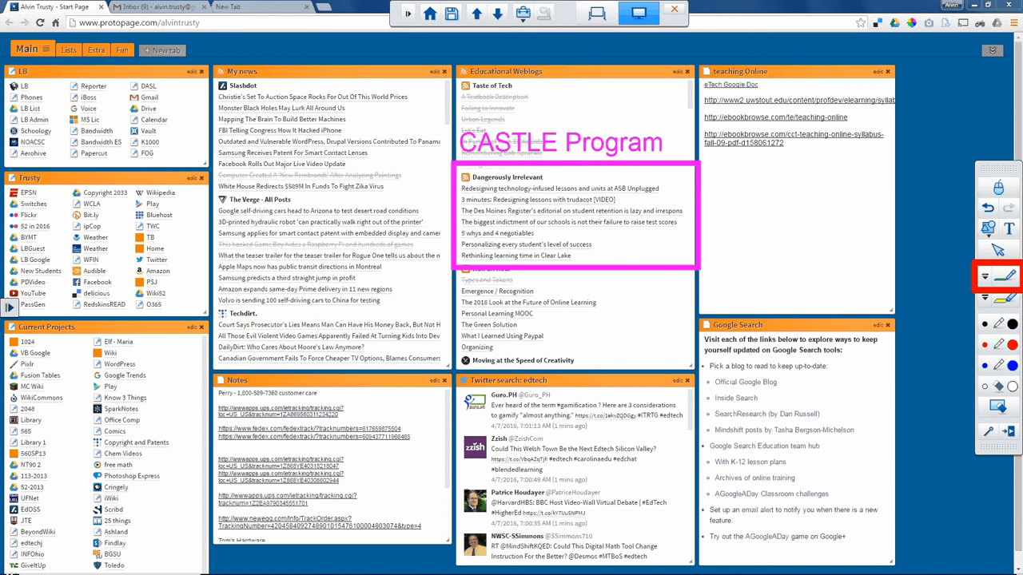
# Circle 'The 2016 Look at the Future of Online Learning' with a freehand magenta pen line
pyautogui.click(1008, 277)
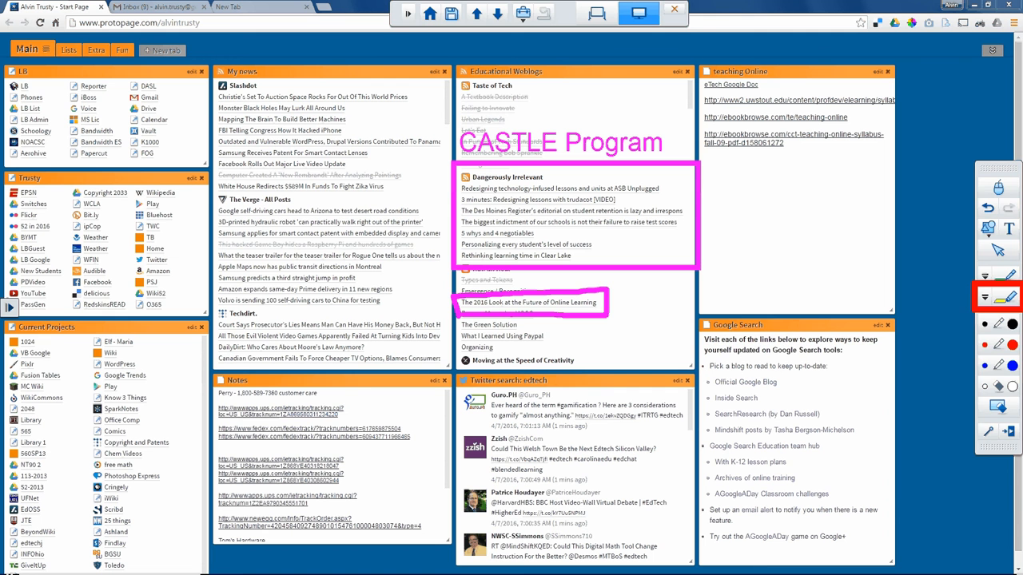
pyautogui.click(997, 297)
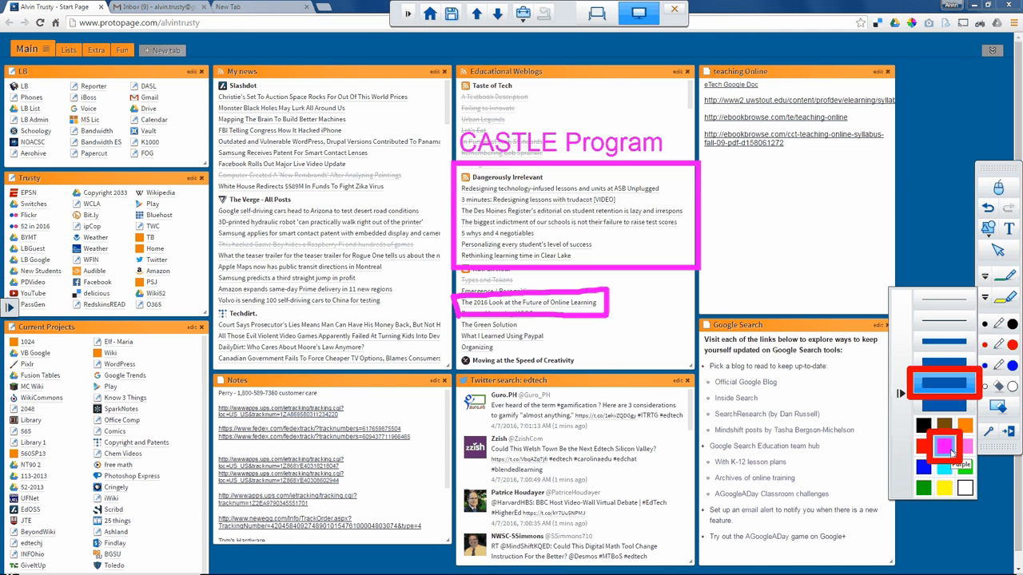